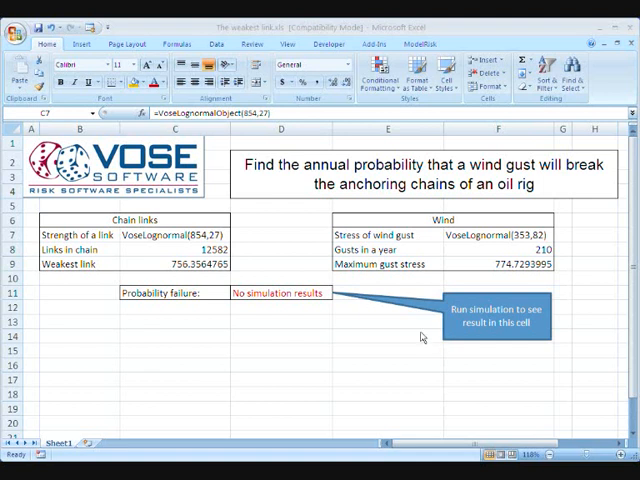
mouse_move(404, 324)
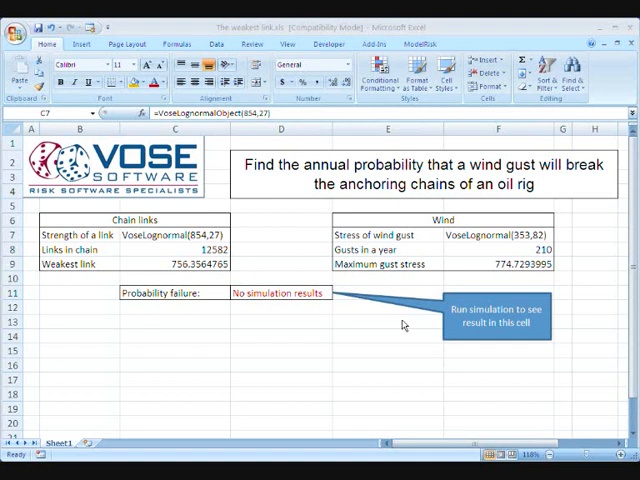
mouse_move(284, 188)
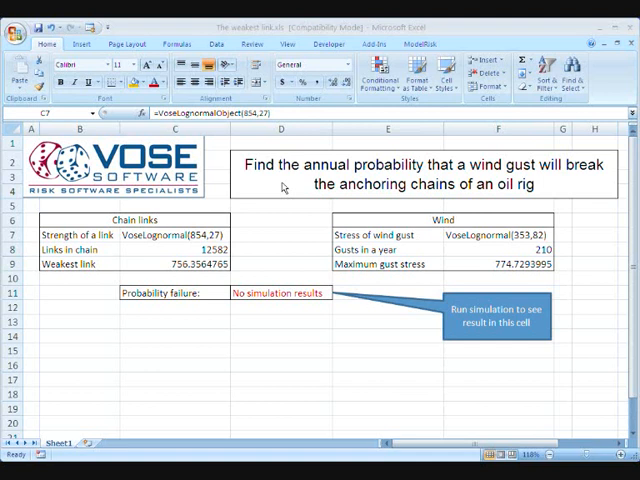
mouse_move(284, 192)
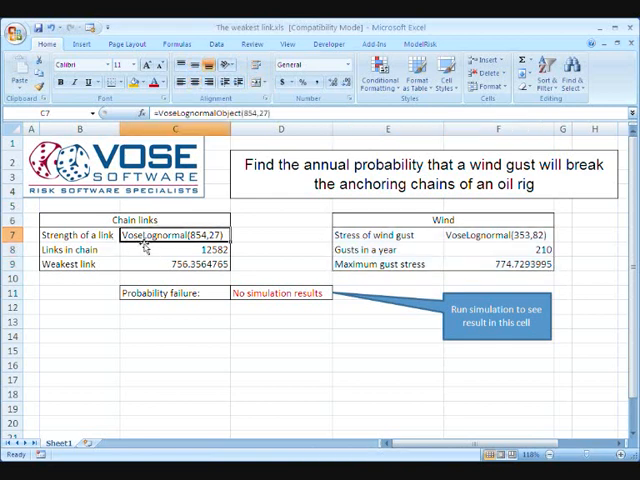
Step: Examine the C7 lognormal link-strength distribution in ModelRisk's View Function window, then close it
double_click(170, 234)
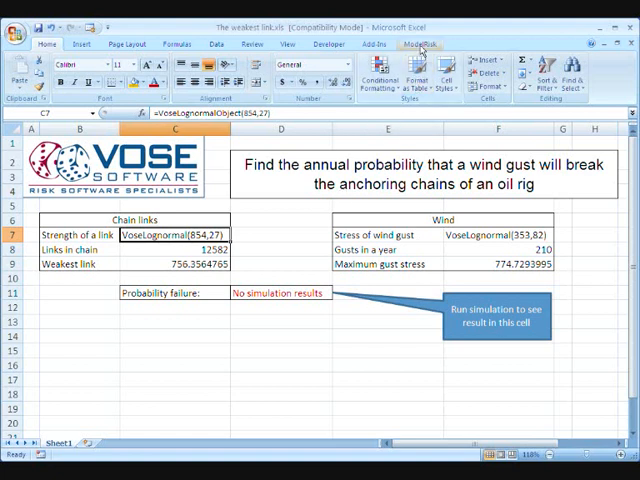
left_click(416, 44)
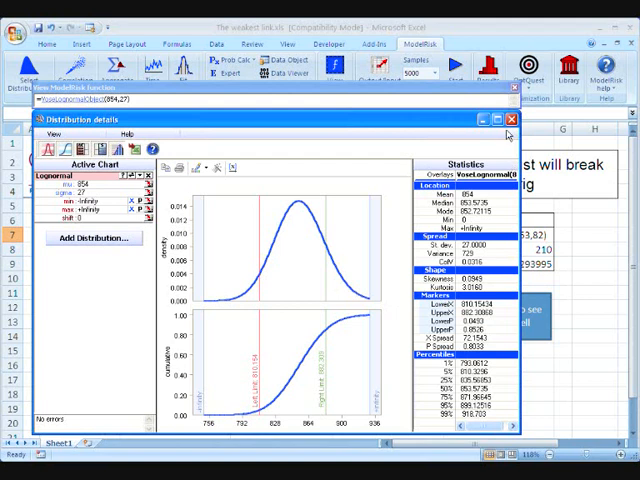
left_click(508, 120)
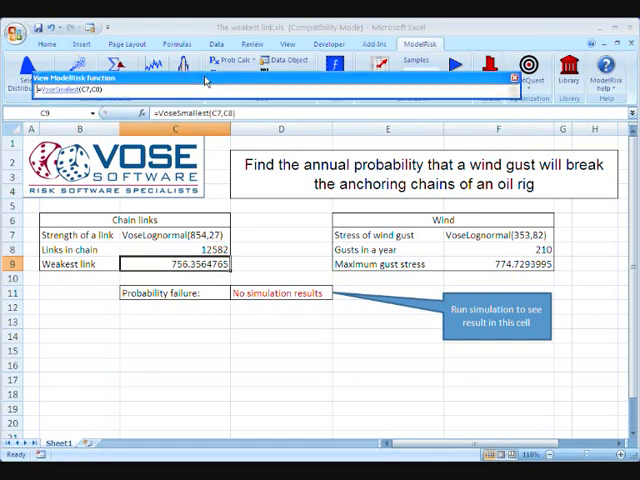
Step: Inspect the VoseSmallest weakest-link formula in C9 for the 12,592-link chain
double_click(172, 264)
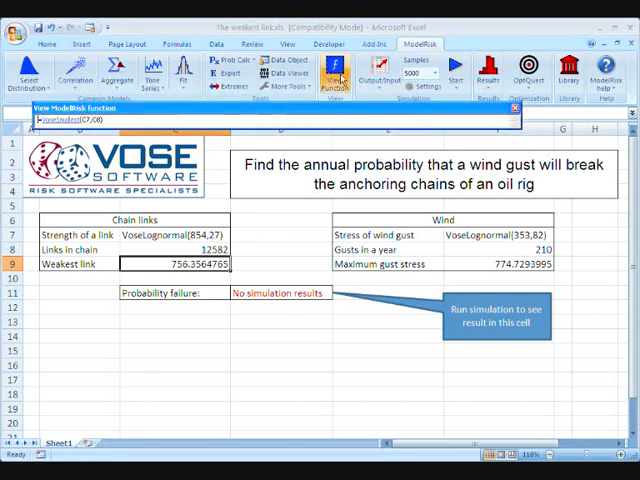
mouse_move(336, 70)
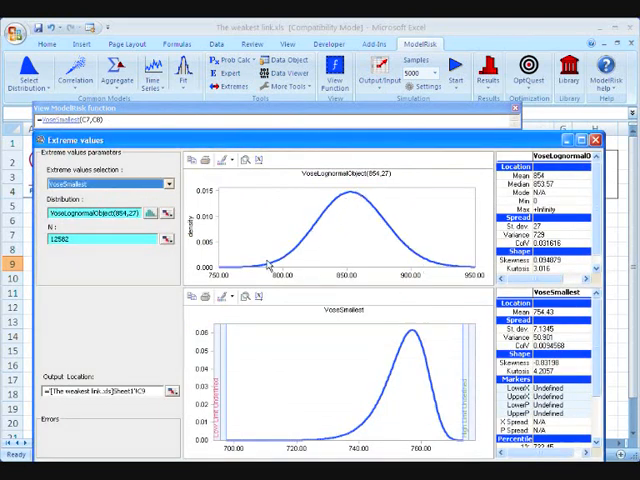
mouse_move(416, 258)
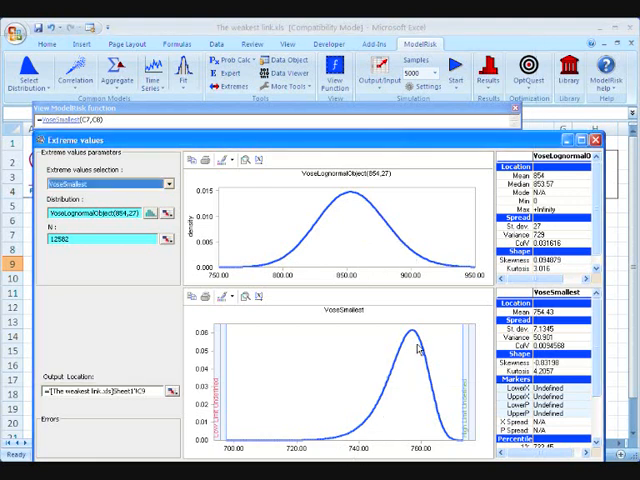
mouse_move(414, 340)
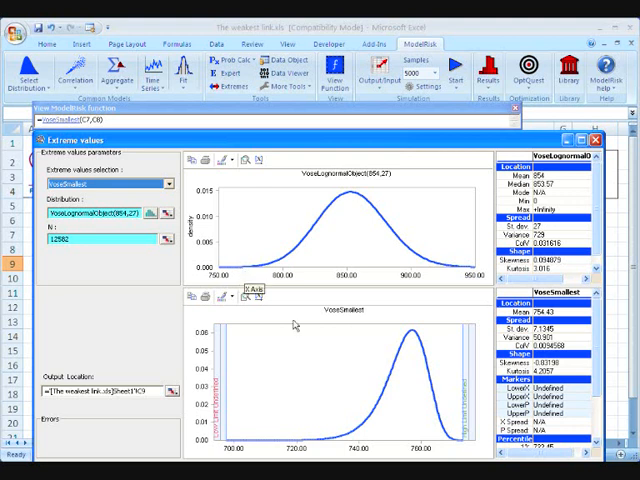
mouse_move(470, 408)
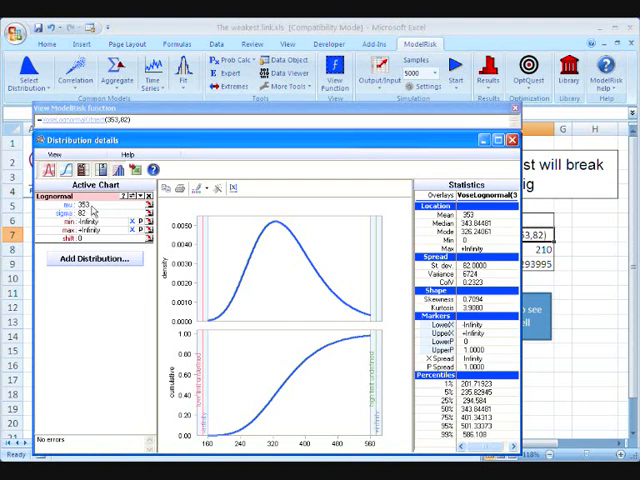
mouse_move(84, 218)
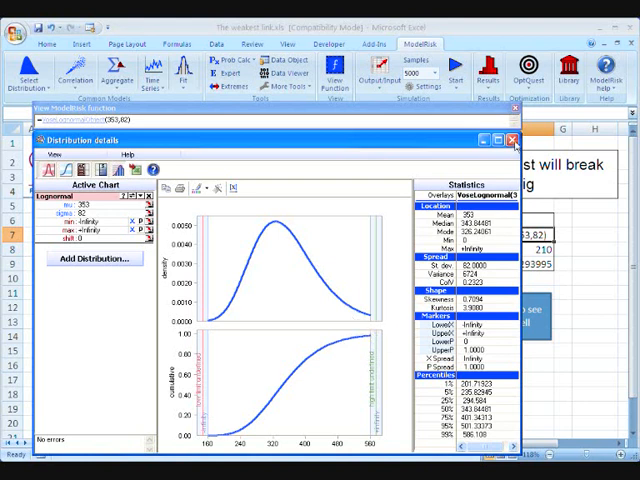
Step: Display the Poisson distribution of gusts per year with its statistics
left_click(512, 140)
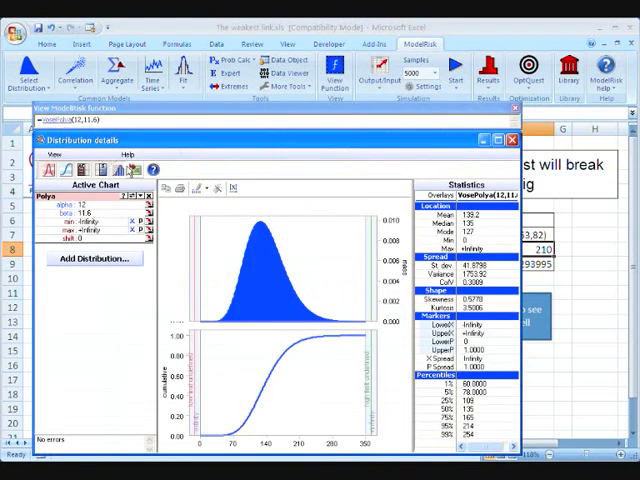
mouse_move(256, 146)
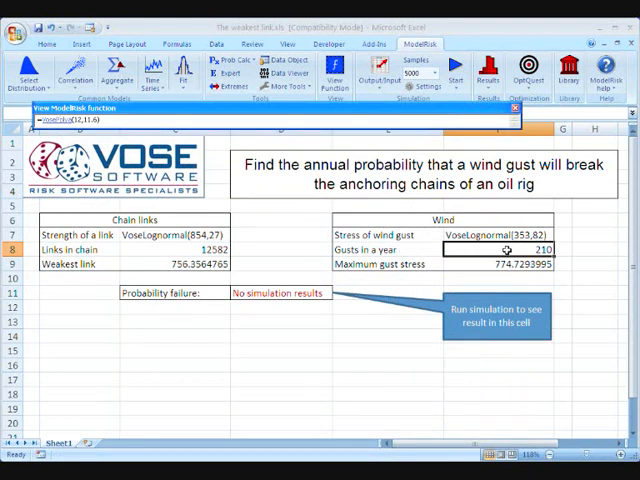
Step: Select the maximum gust stress cell G9 showing =VoseLargest(G7,G8)
left_click(504, 264)
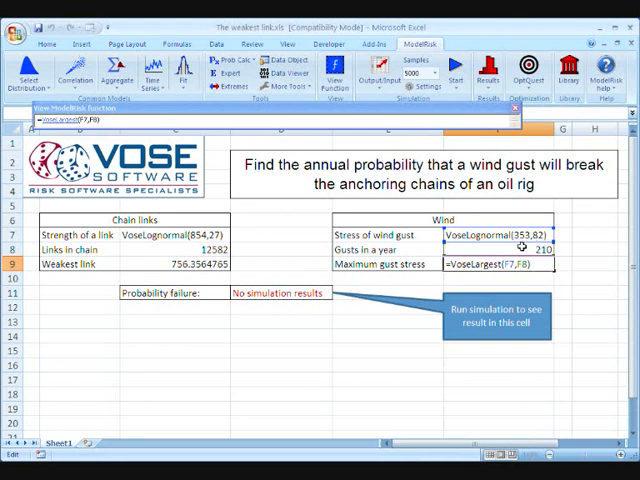
mouse_move(536, 278)
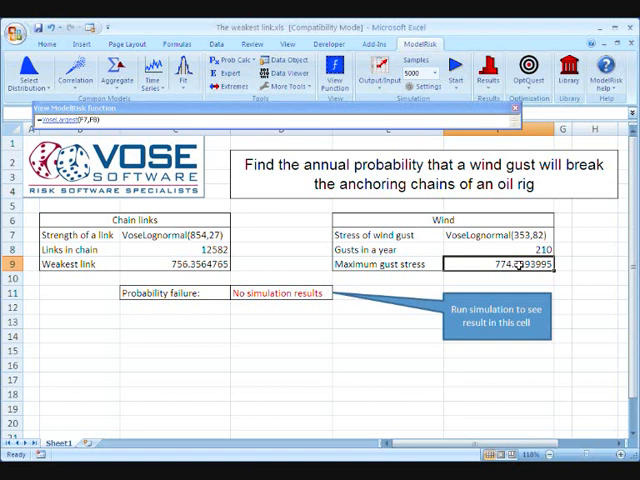
mouse_move(512, 264)
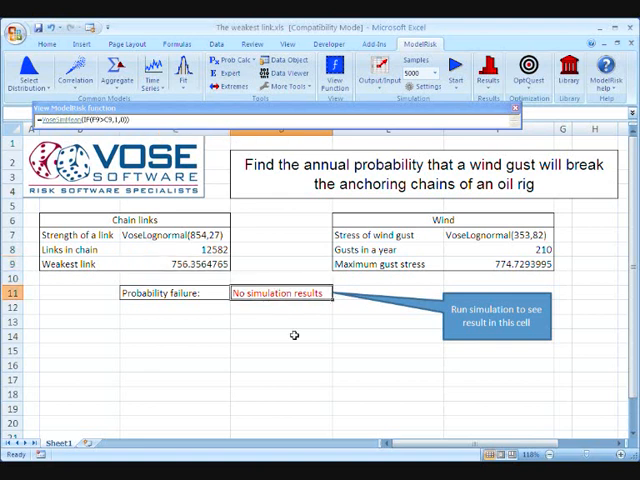
left_click(278, 292)
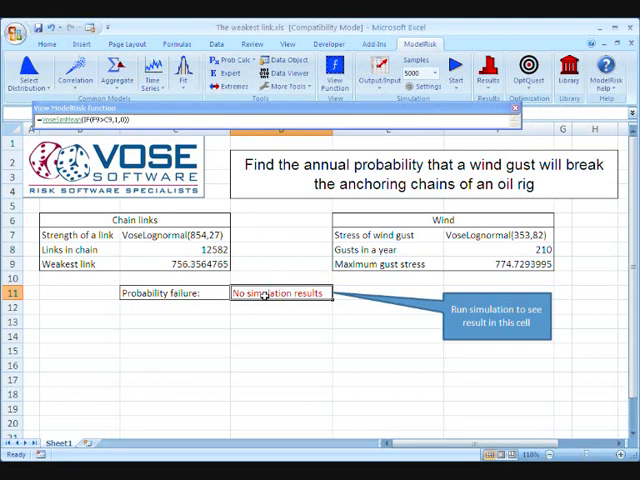
mouse_move(324, 344)
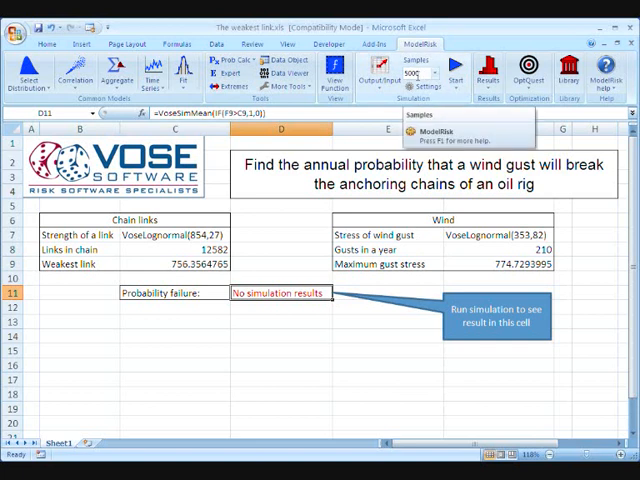
mouse_move(456, 72)
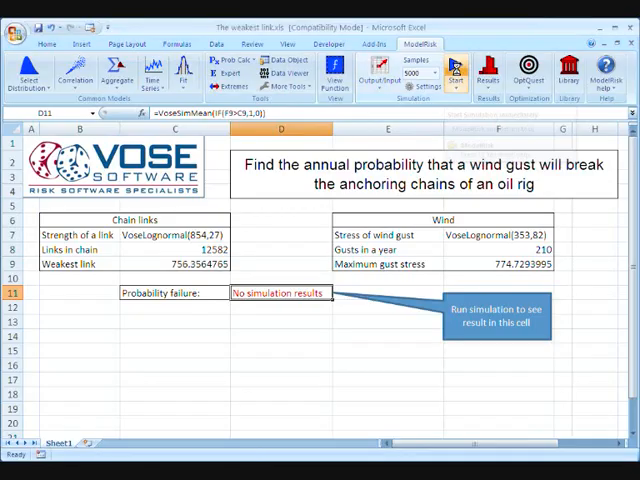
Step: Start the ModelRisk simulation, giving a 4.36% chain-failure probability
left_click(452, 70)
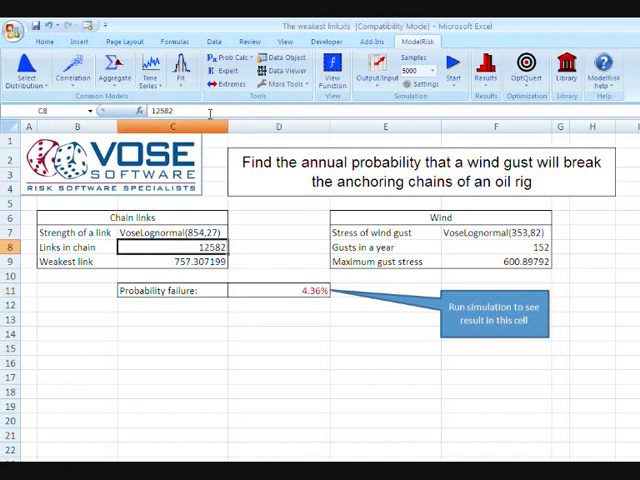
Step: Set the chain to 1258200 links and re-simulate, raising failure probability to 6.94%
type("1258200")
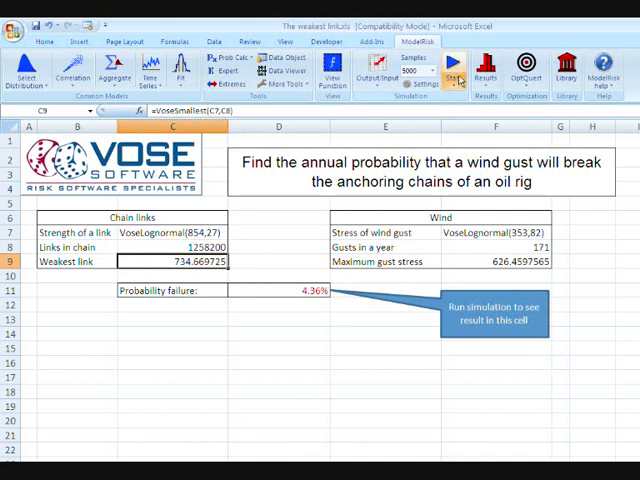
left_click(452, 68)
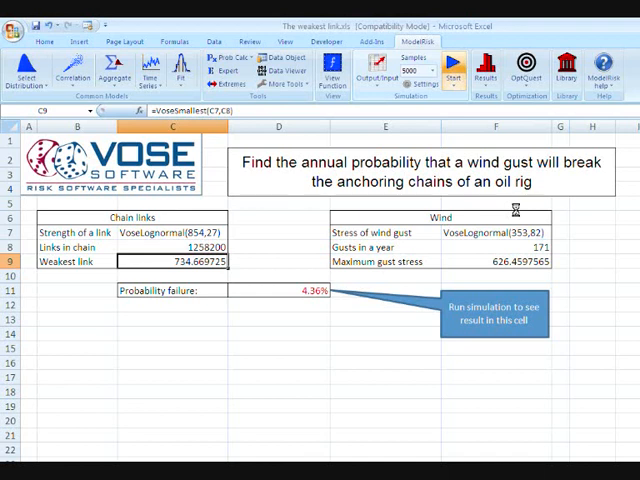
left_click(452, 70)
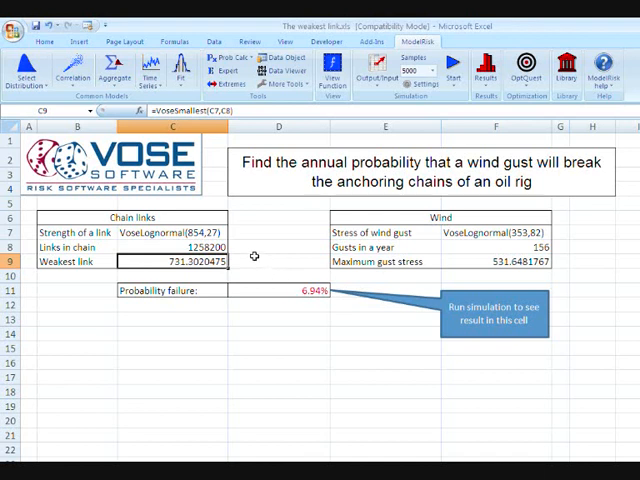
left_click(190, 246)
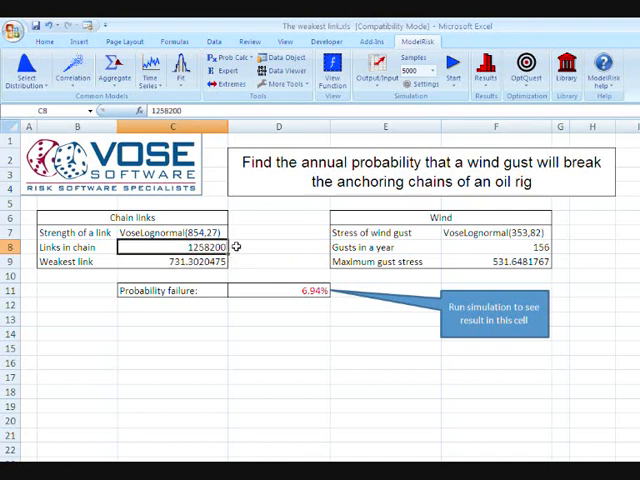
mouse_move(238, 246)
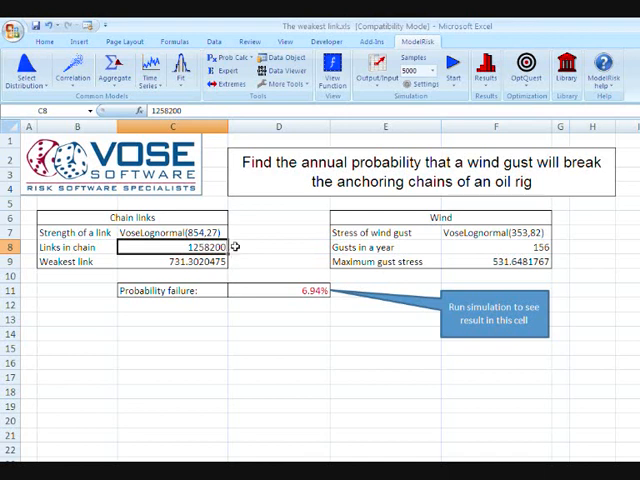
mouse_move(288, 246)
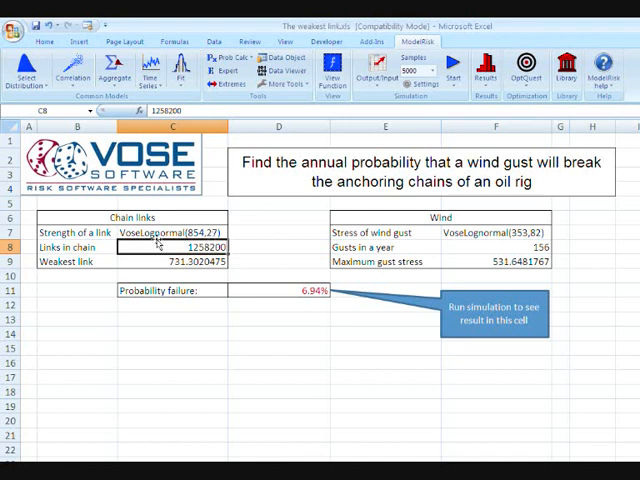
mouse_move(296, 246)
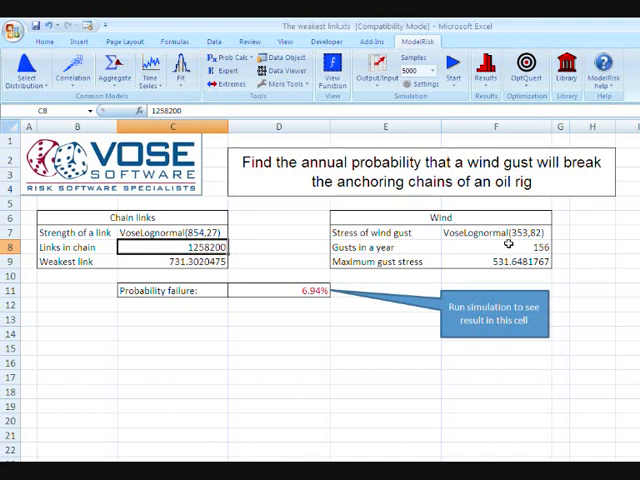
left_click(494, 246)
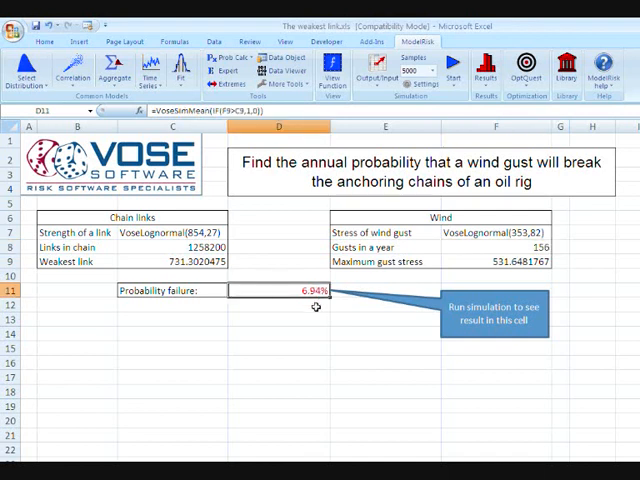
left_click(268, 320)
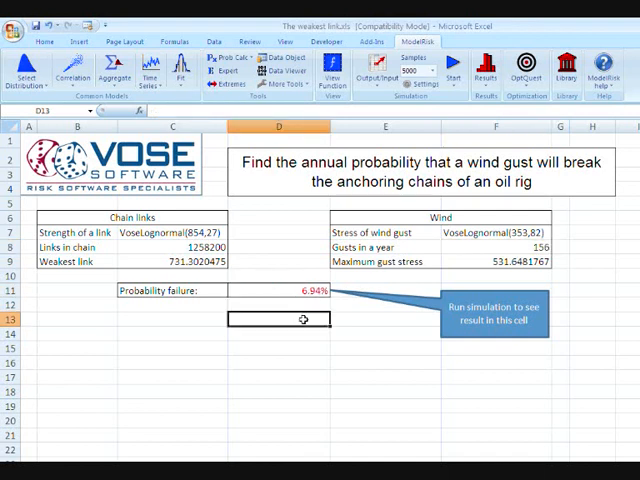